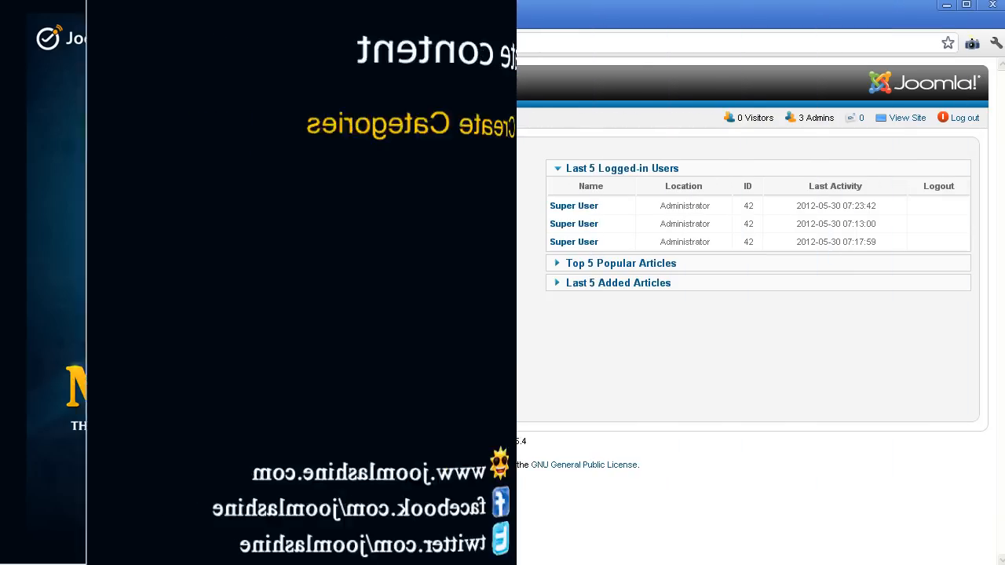
Step: Create and save a new article category titled 'About my site' via Content > Category Manager
{"action": "left_click", "coordinate": [339, 216]}
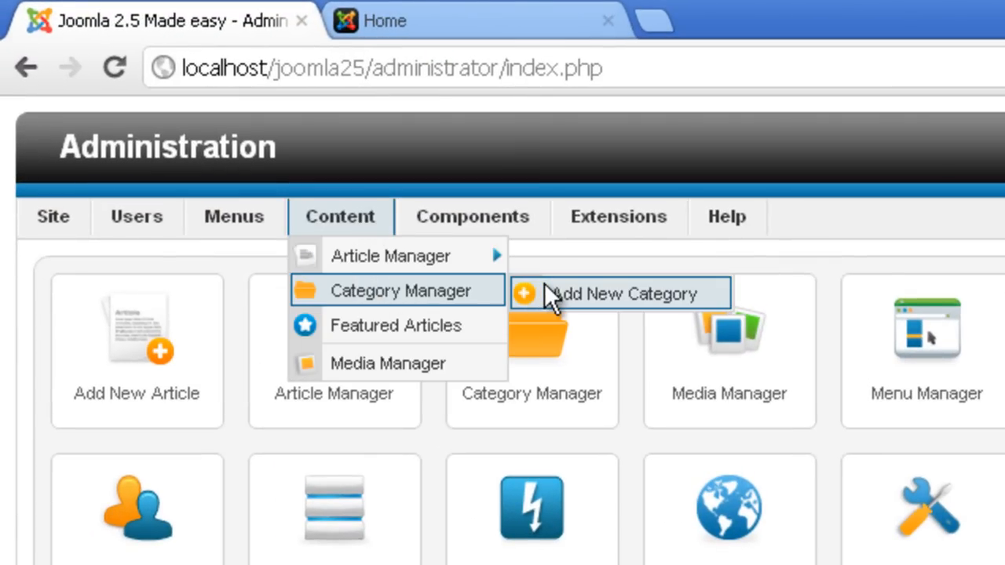
{"action": "left_click", "coordinate": [622, 293]}
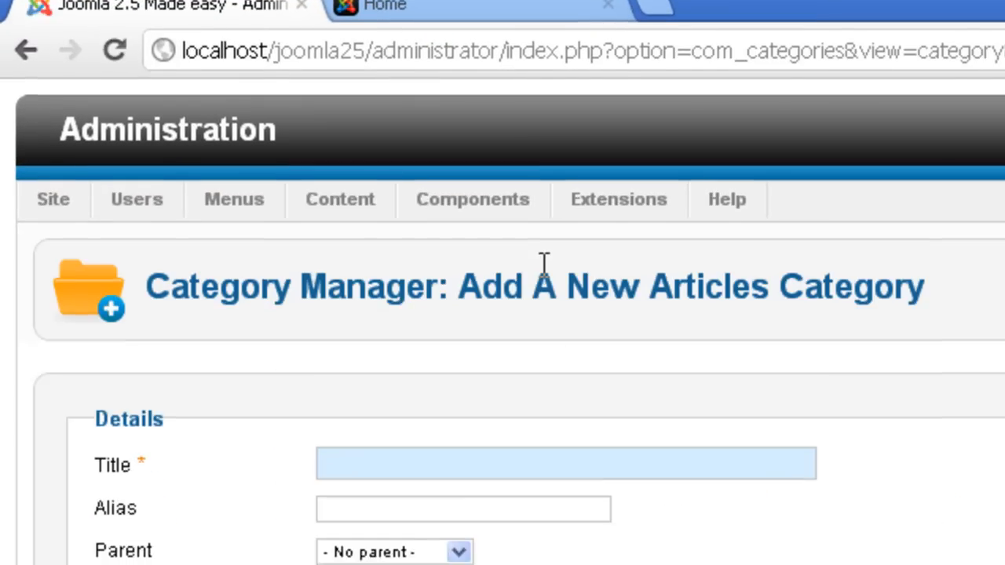
{"action": "type", "text": "About my site"}
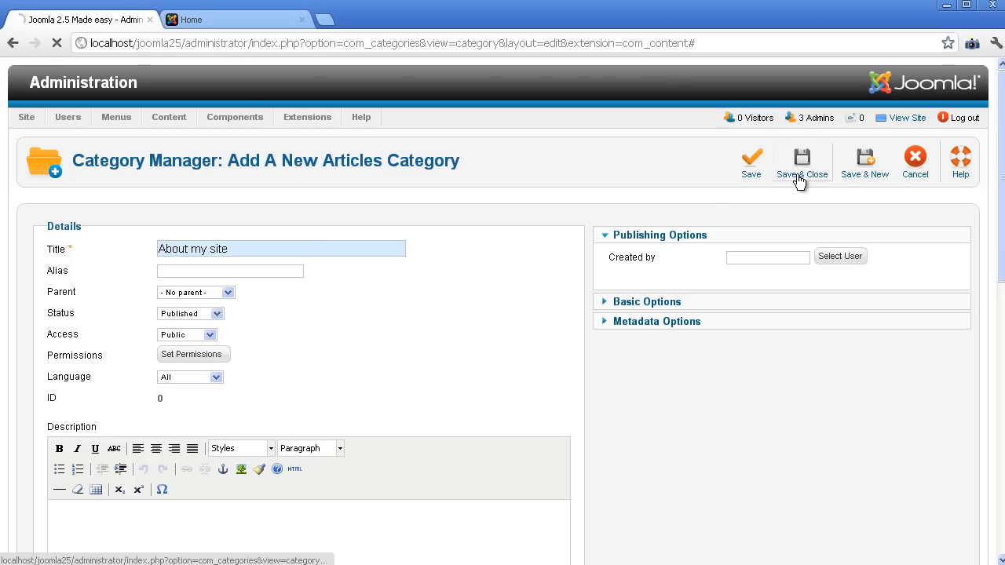
{"action": "left_click", "coordinate": [801, 160]}
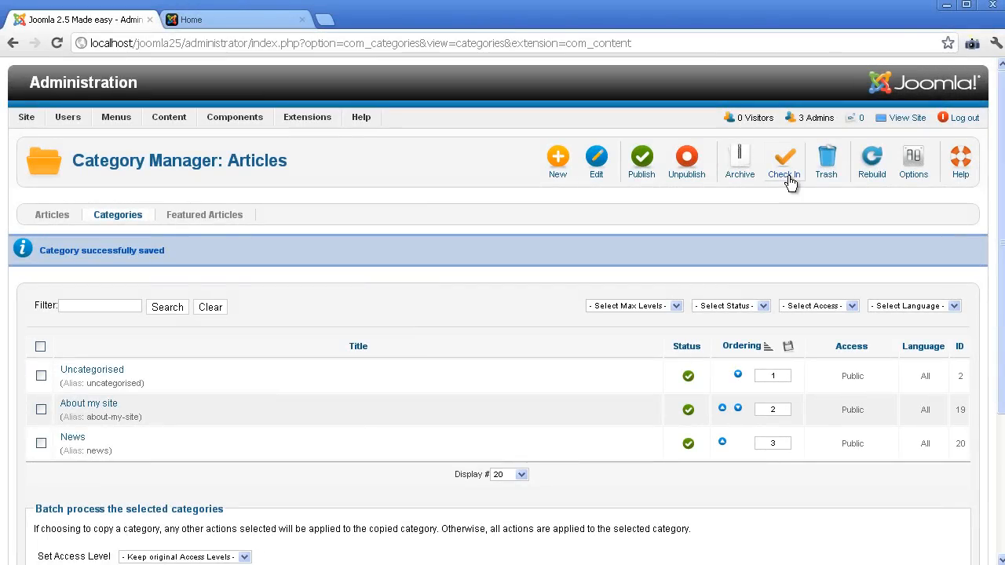
Step: Create a 'Latest news' category with News as its parent and save it
{"action": "left_click", "coordinate": [558, 157]}
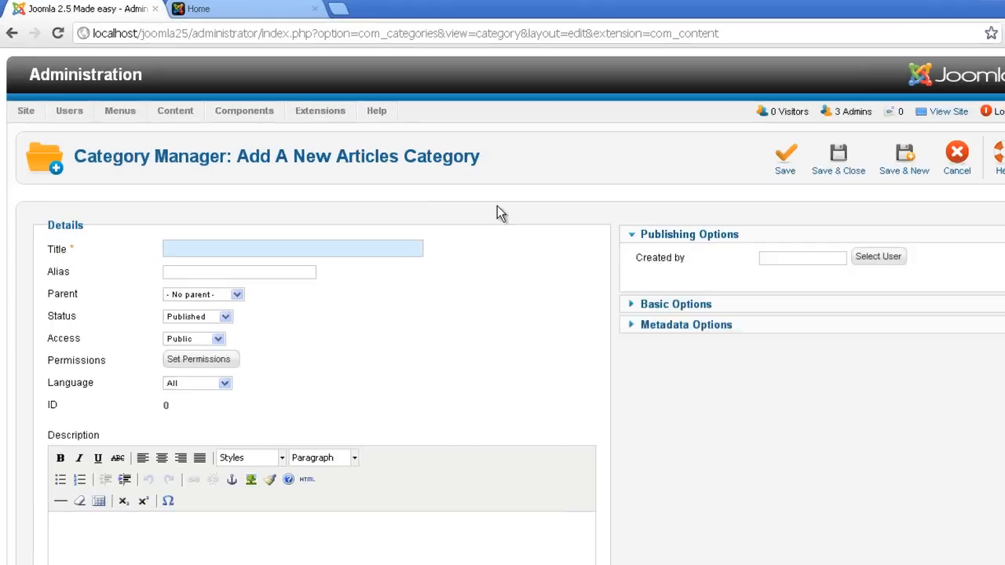
{"action": "type", "text": "Latest"}
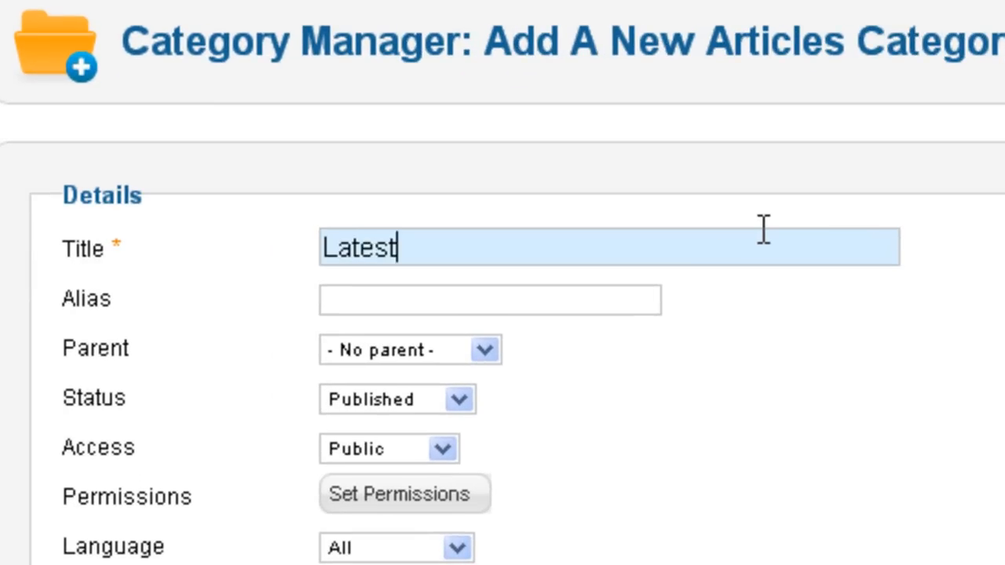
{"action": "type", "text": "news"}
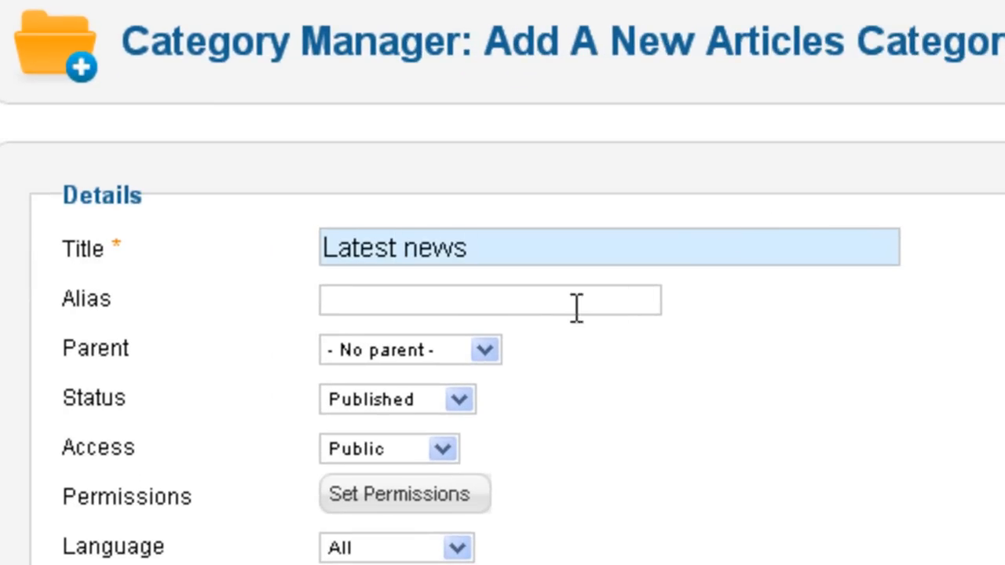
{"action": "left_click", "coordinate": [408, 348]}
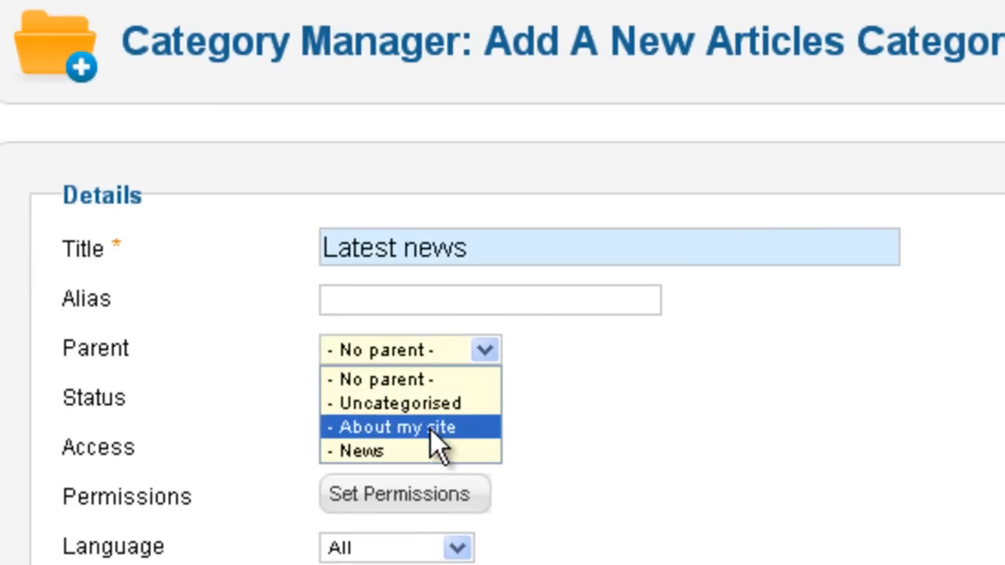
{"action": "left_click", "coordinate": [361, 451]}
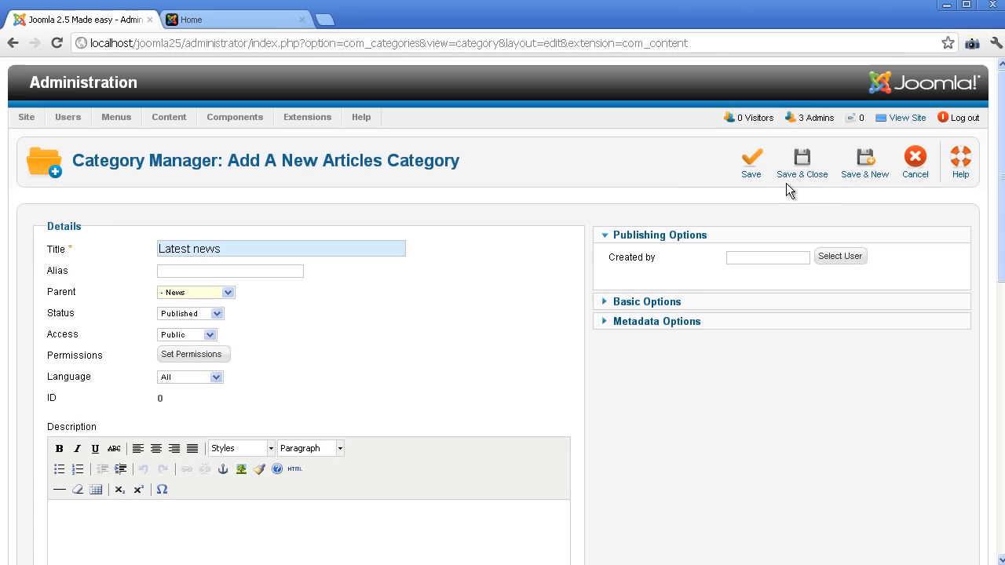
{"action": "left_click", "coordinate": [802, 160]}
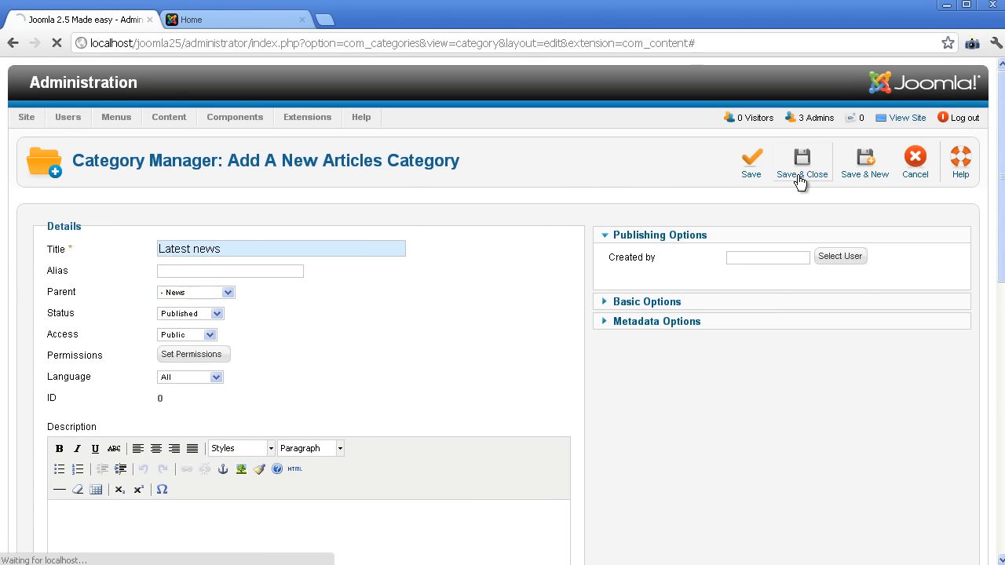
{"action": "left_click", "coordinate": [801, 160]}
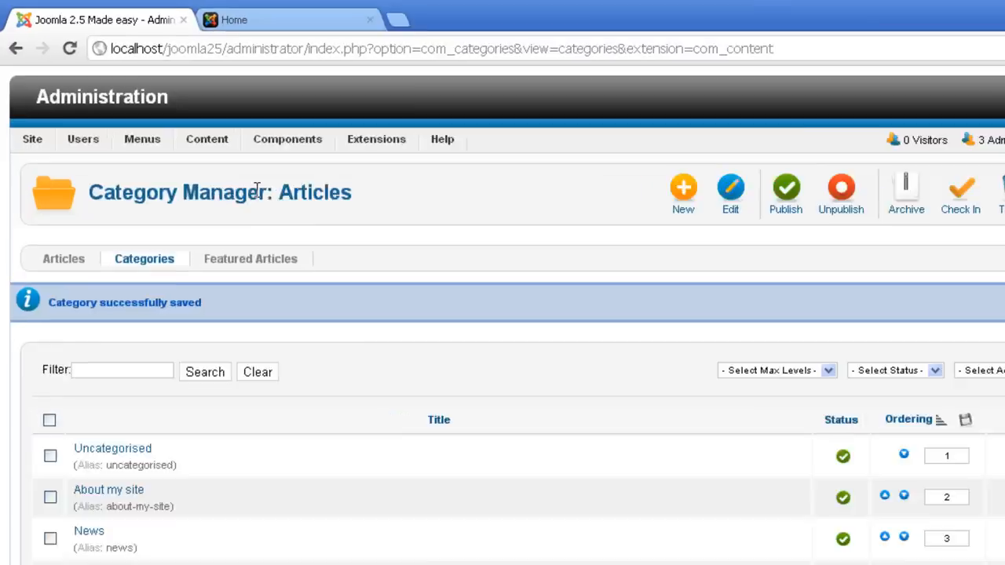
Step: Start a new article titled 'About my site', filed under the About my site category, with welcome text in the body
{"action": "left_click", "coordinate": [207, 139]}
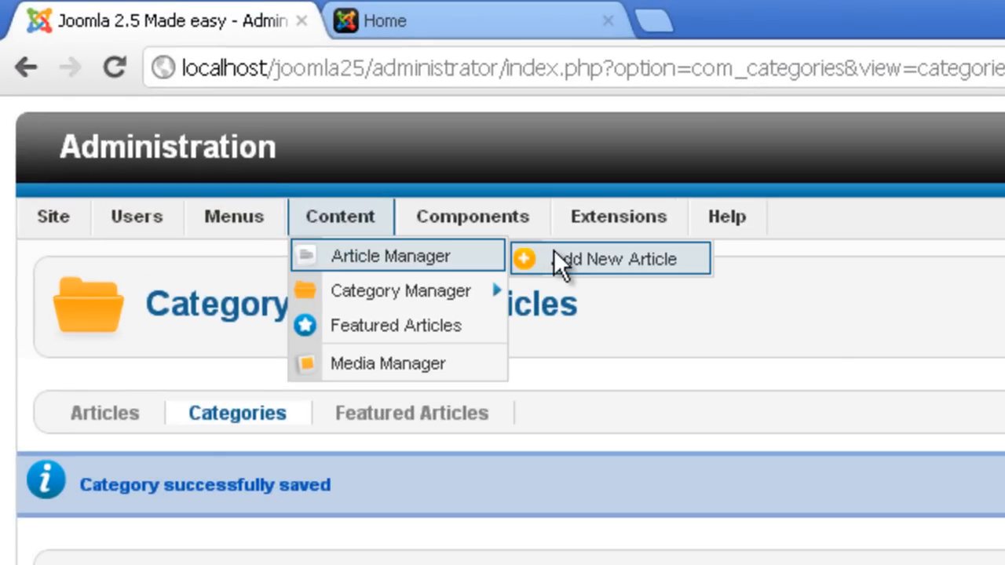
{"action": "left_click", "coordinate": [609, 258]}
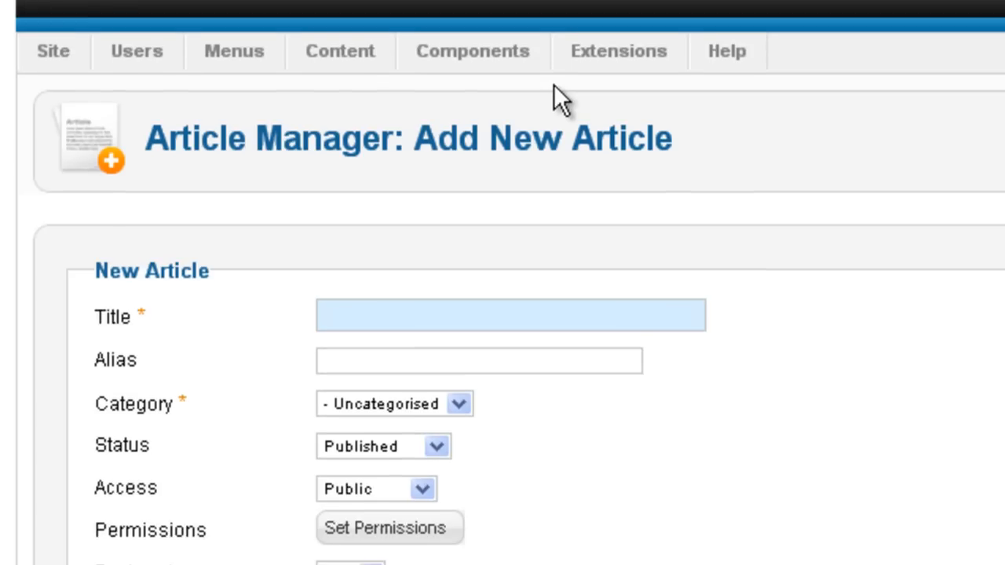
{"action": "type", "text": "A"}
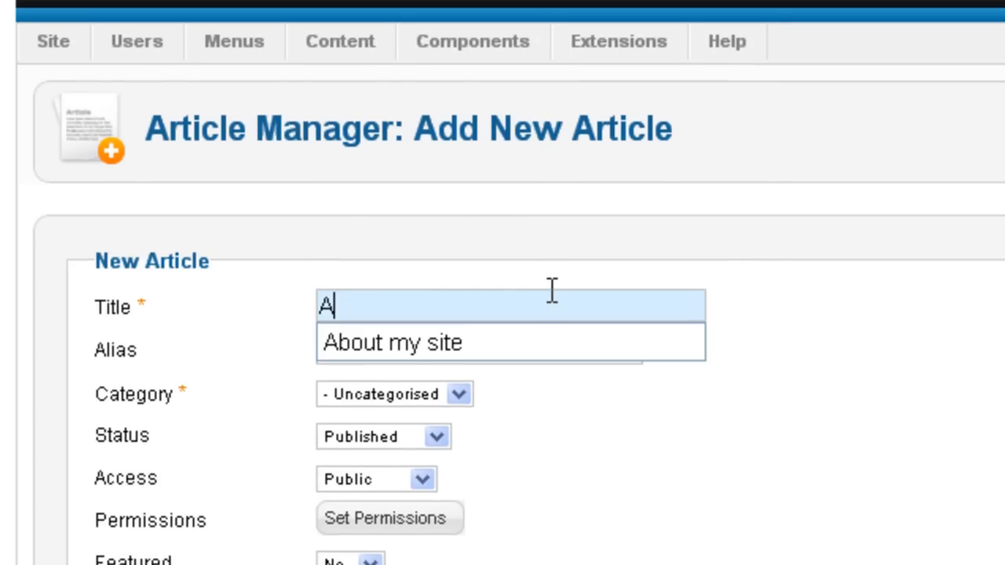
{"action": "type", "text": "bout my site"}
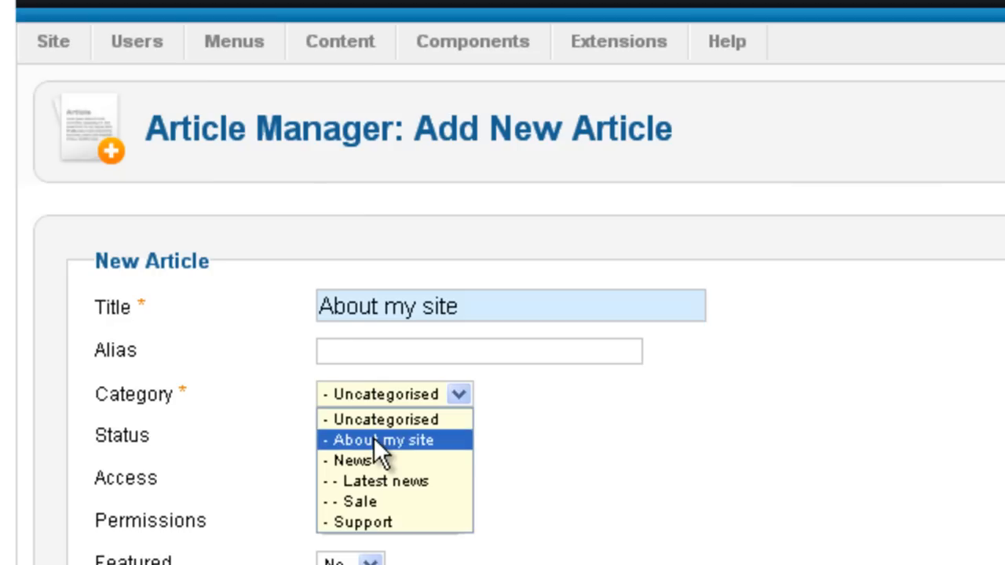
{"action": "left_click", "coordinate": [383, 440]}
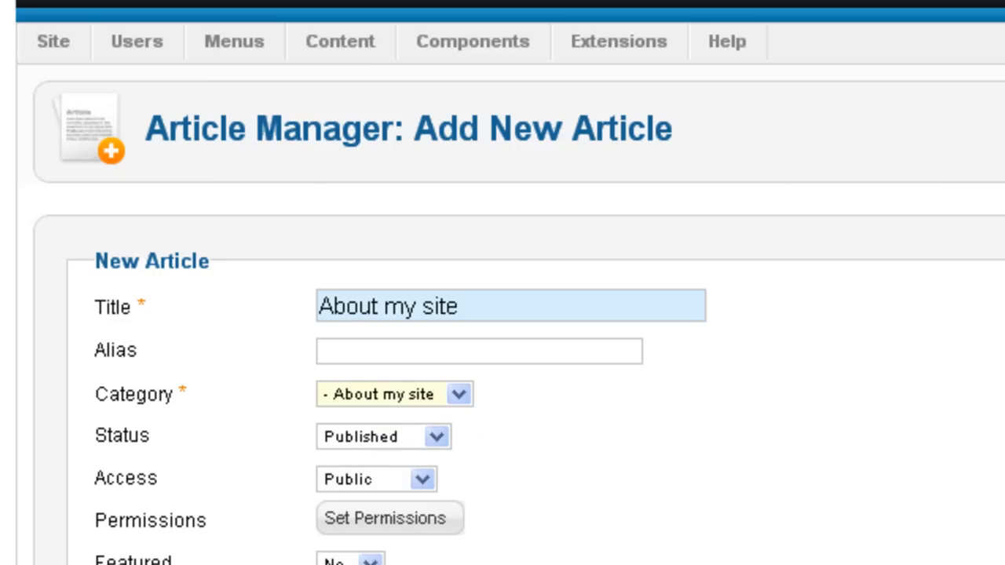
{"action": "scroll", "scroll_direction": "down", "scroll_amount": 3}
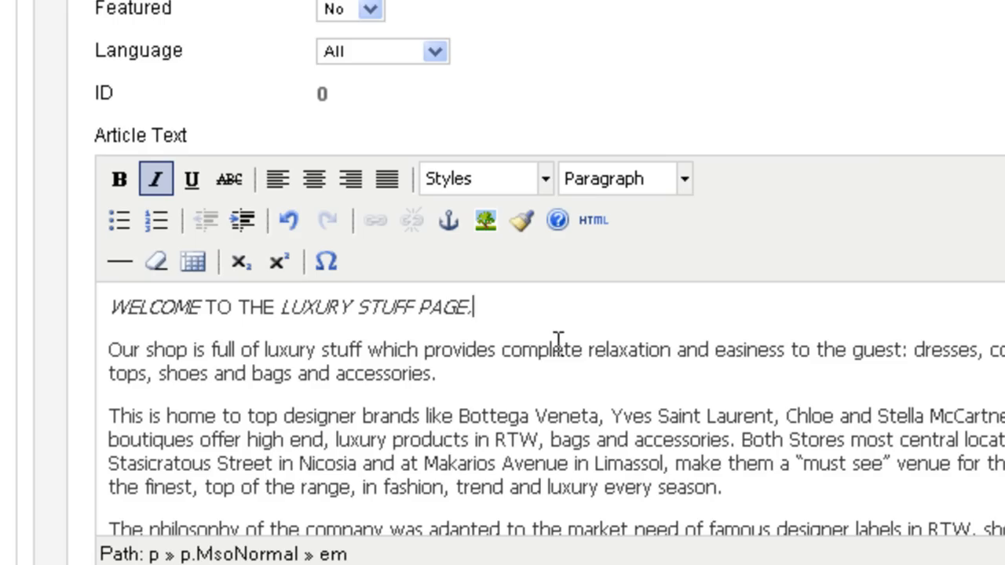
{"action": "mouse_move", "coordinate": [584, 329]}
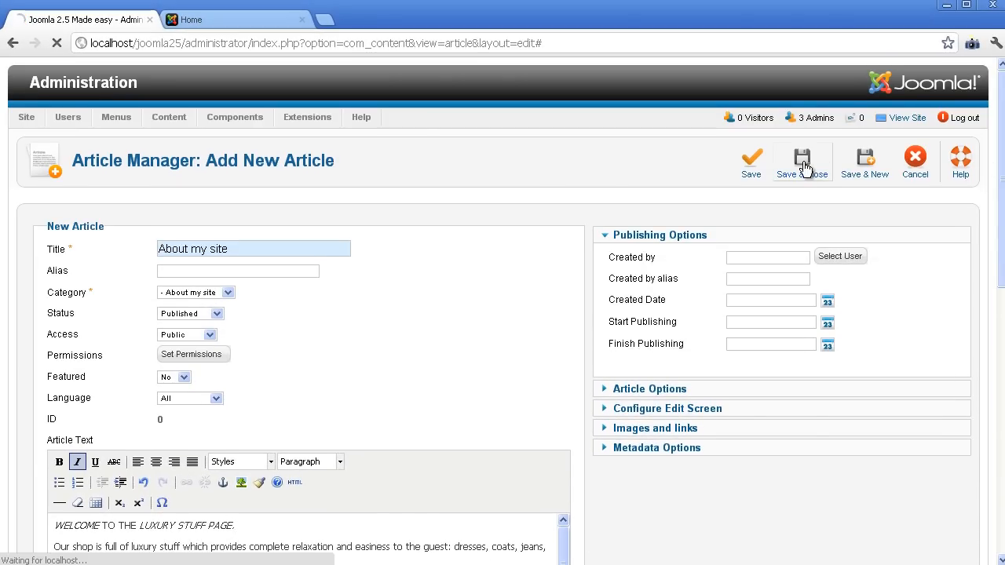
Step: Save the About my site article so it appears in the Article Manager list
{"action": "left_click", "coordinate": [801, 160]}
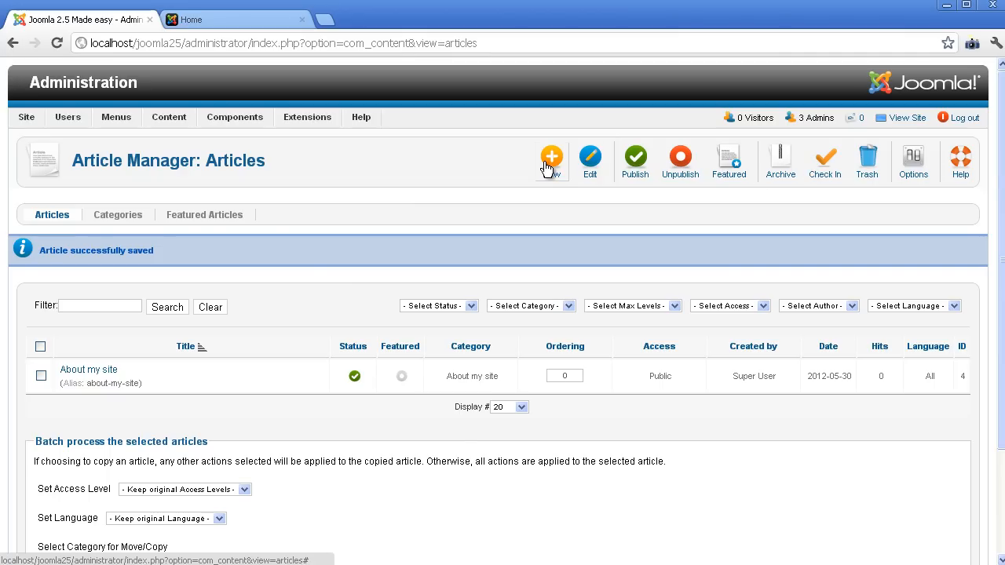
{"action": "mouse_move", "coordinate": [548, 167]}
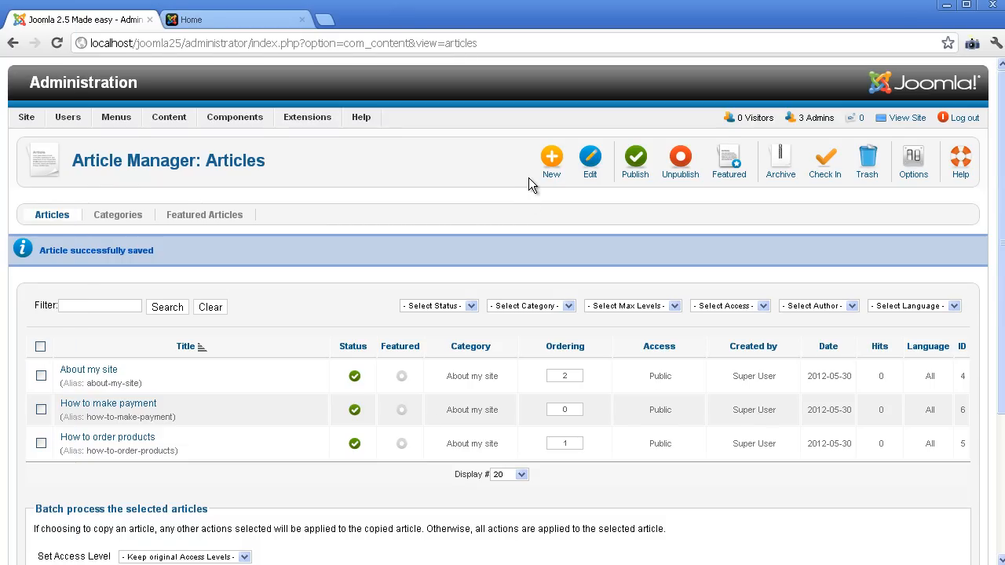
{"action": "left_click", "coordinate": [116, 116]}
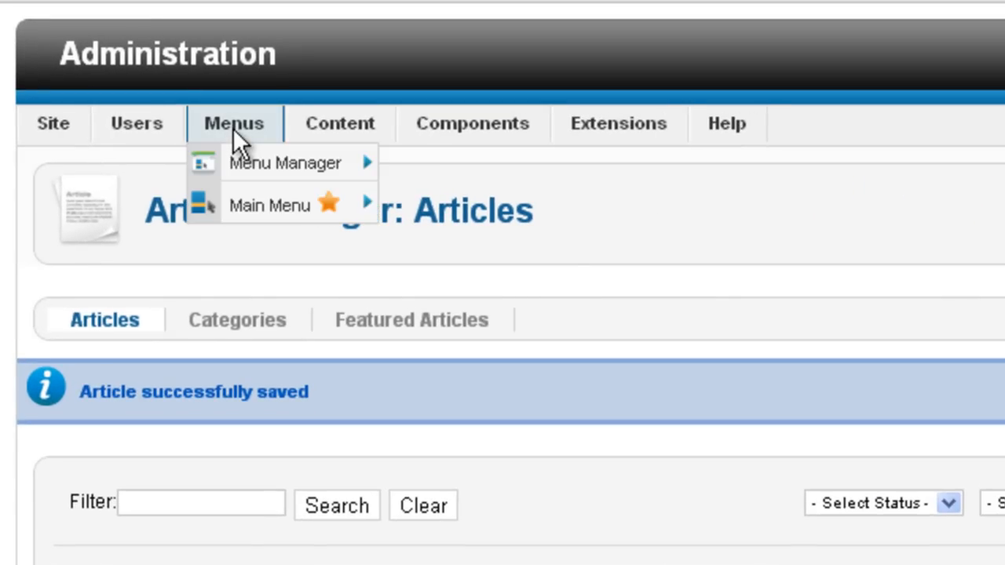
{"action": "mouse_move", "coordinate": [270, 204]}
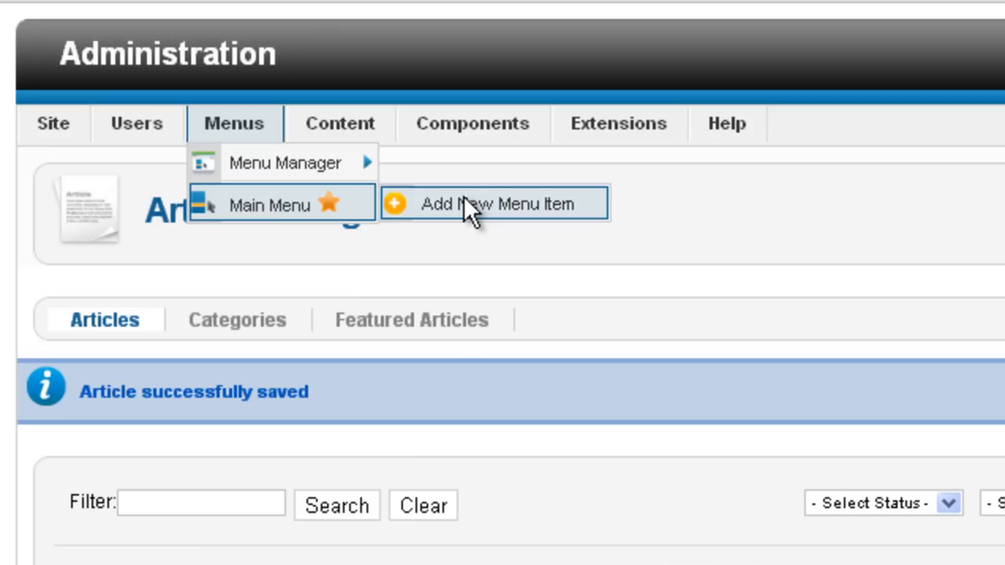
Step: Add a new Main Menu item and set its type to Articles > Single Article
{"action": "left_click", "coordinate": [495, 205]}
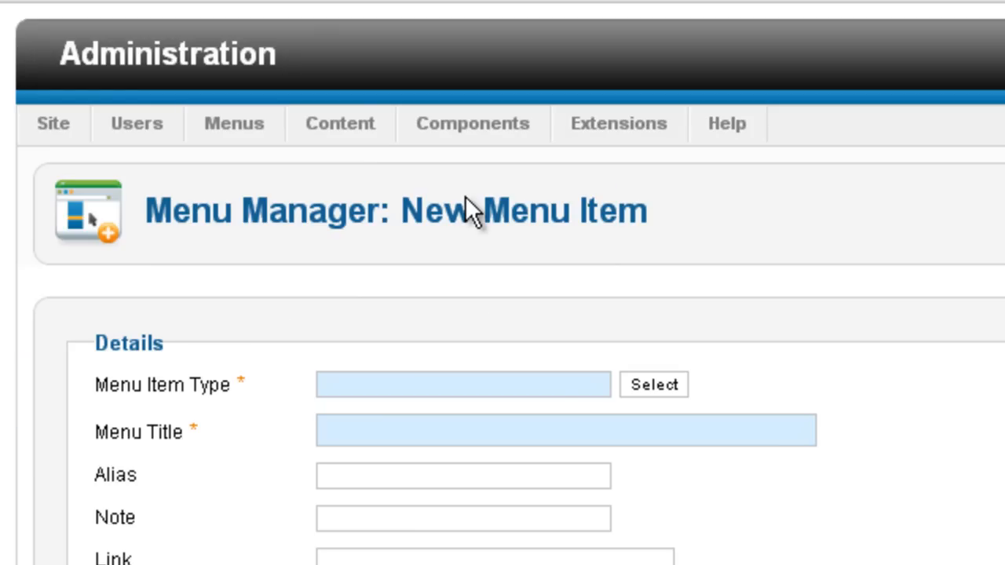
{"action": "mouse_move", "coordinate": [462, 393]}
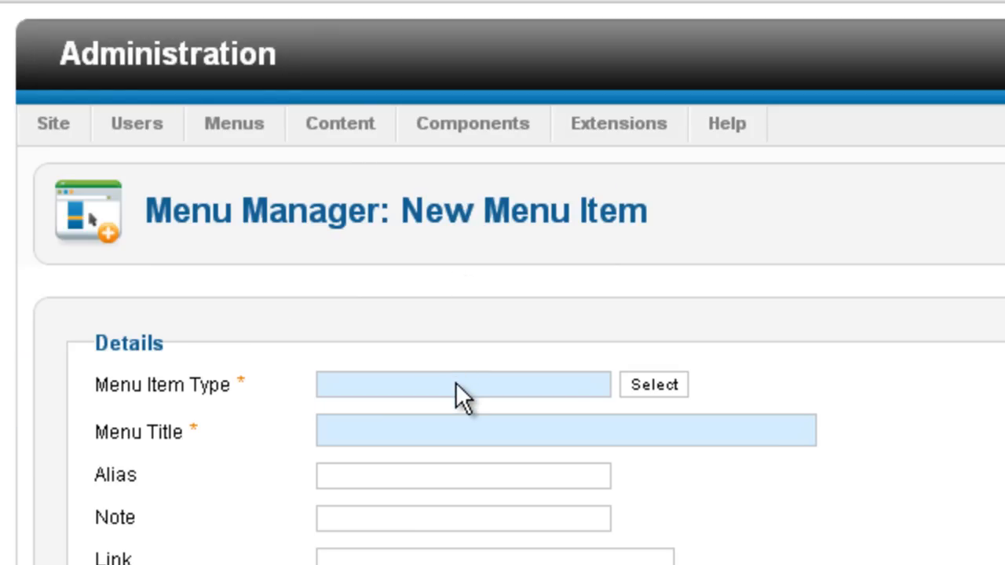
{"action": "mouse_move", "coordinate": [654, 396]}
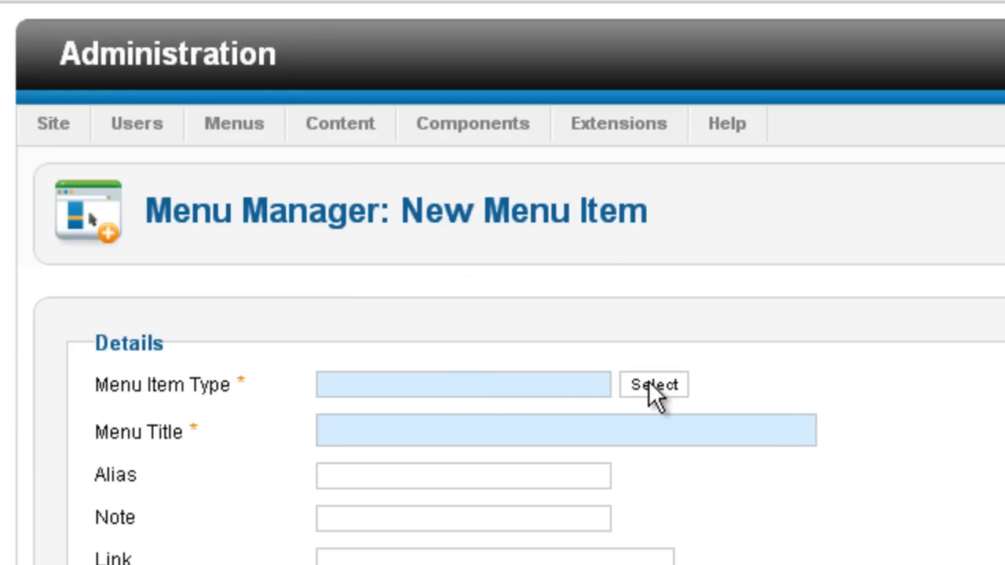
{"action": "left_click", "coordinate": [654, 385]}
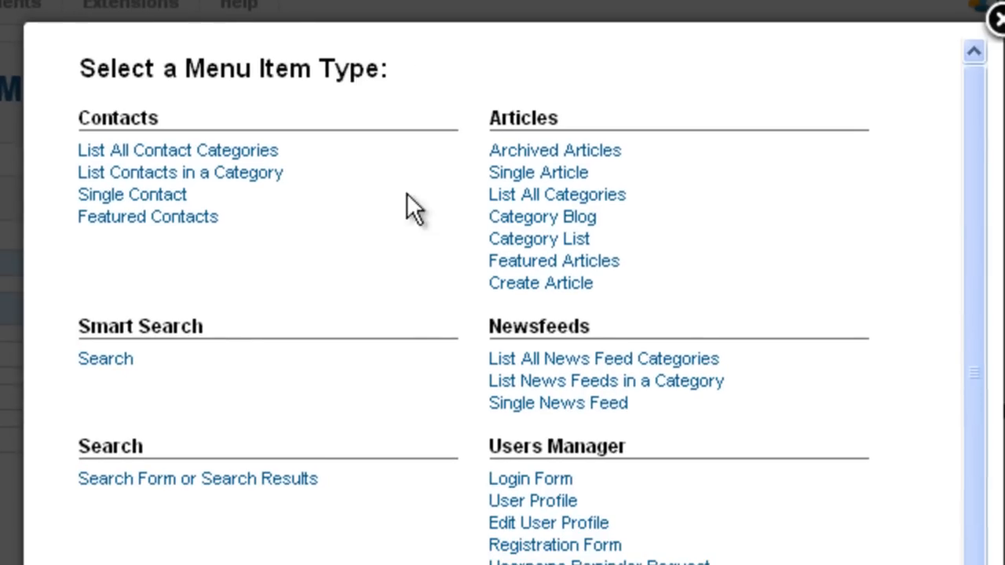
{"action": "mouse_move", "coordinate": [537, 171]}
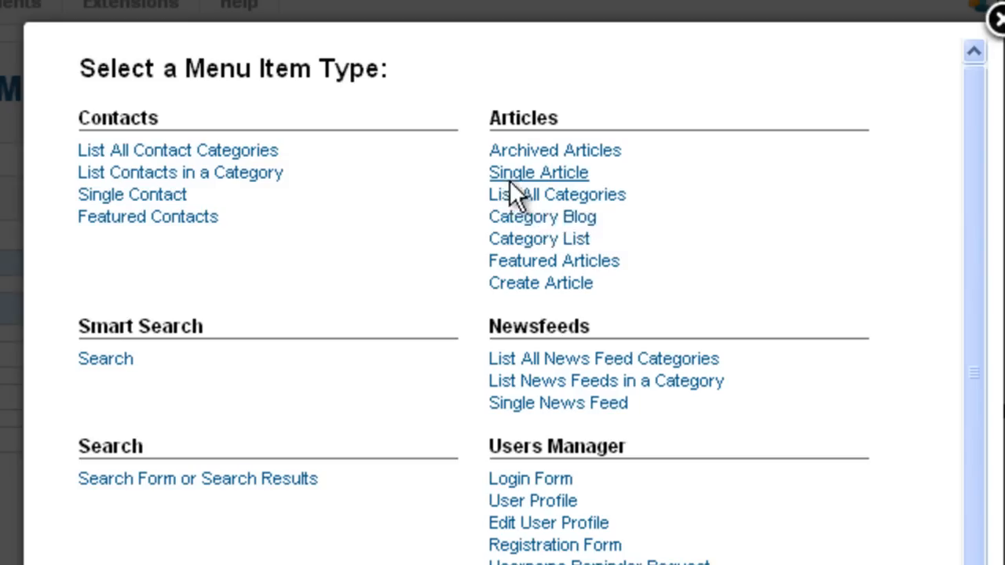
{"action": "left_click", "coordinate": [537, 171]}
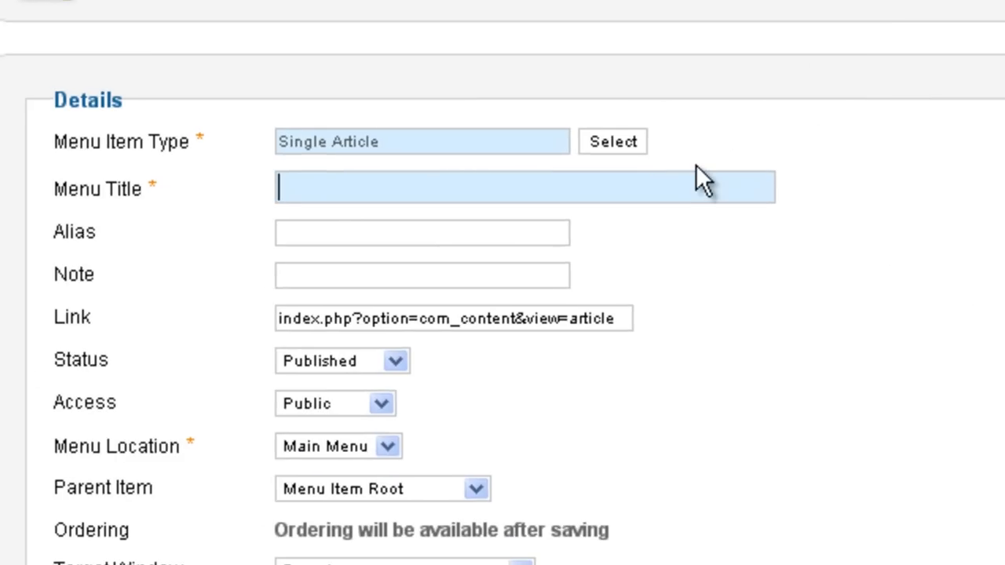
Step: Title the menu item 'About my site', link it to the About my site article, and save it
{"action": "type", "text": "About my site"}
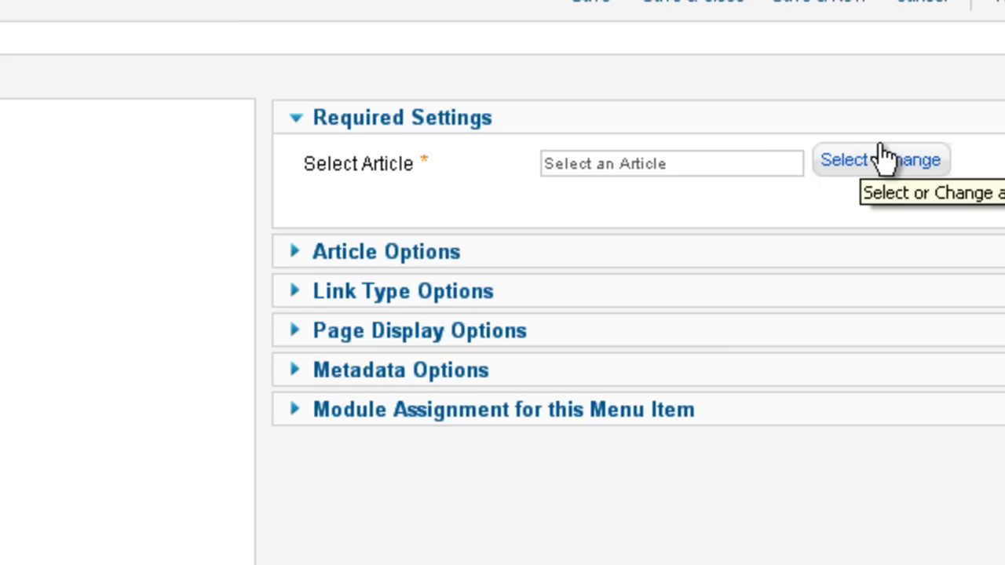
{"action": "left_click", "coordinate": [879, 161]}
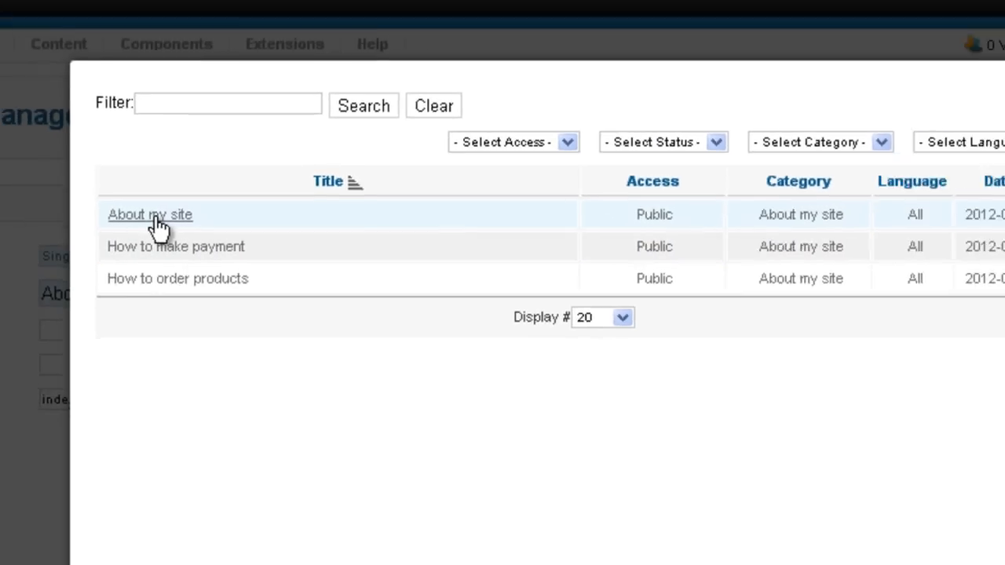
{"action": "left_click", "coordinate": [149, 214]}
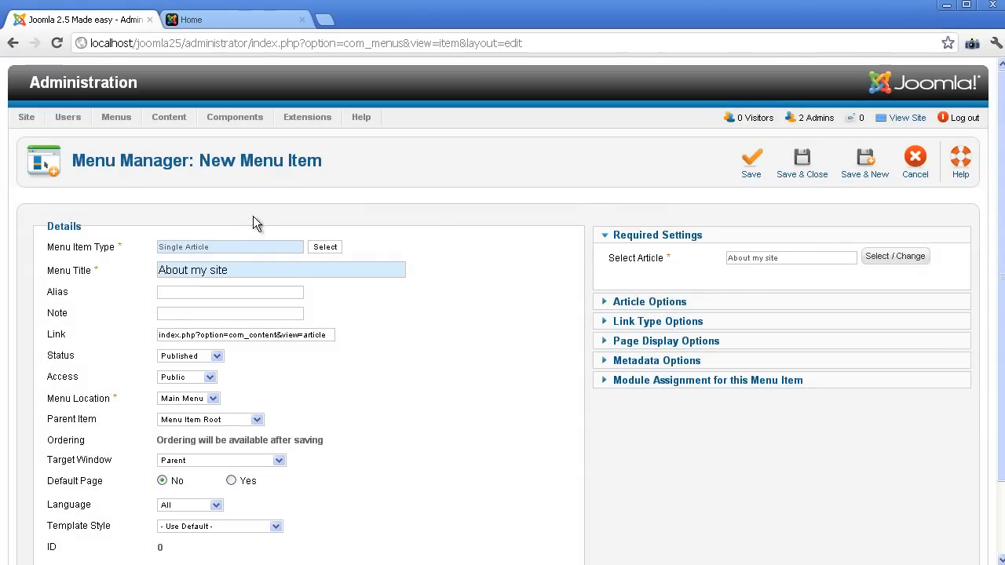
{"action": "left_click", "coordinate": [801, 160]}
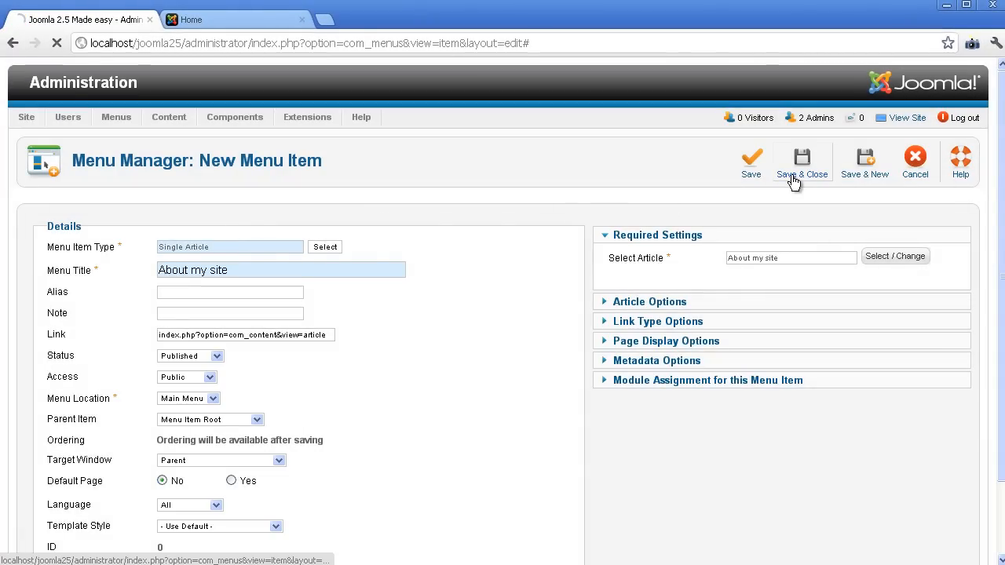
{"action": "left_click", "coordinate": [801, 160]}
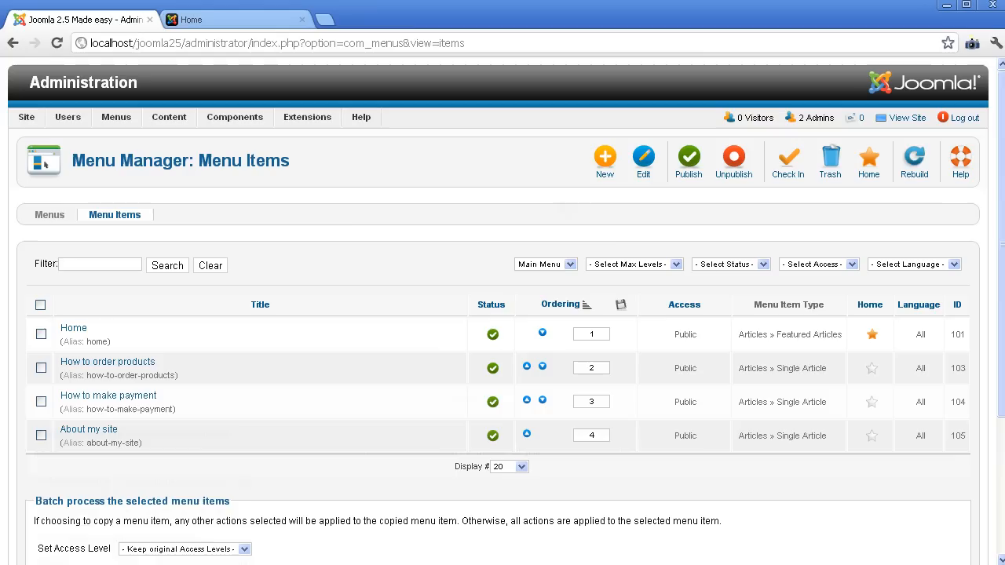
{"action": "mouse_move", "coordinate": [578, 232]}
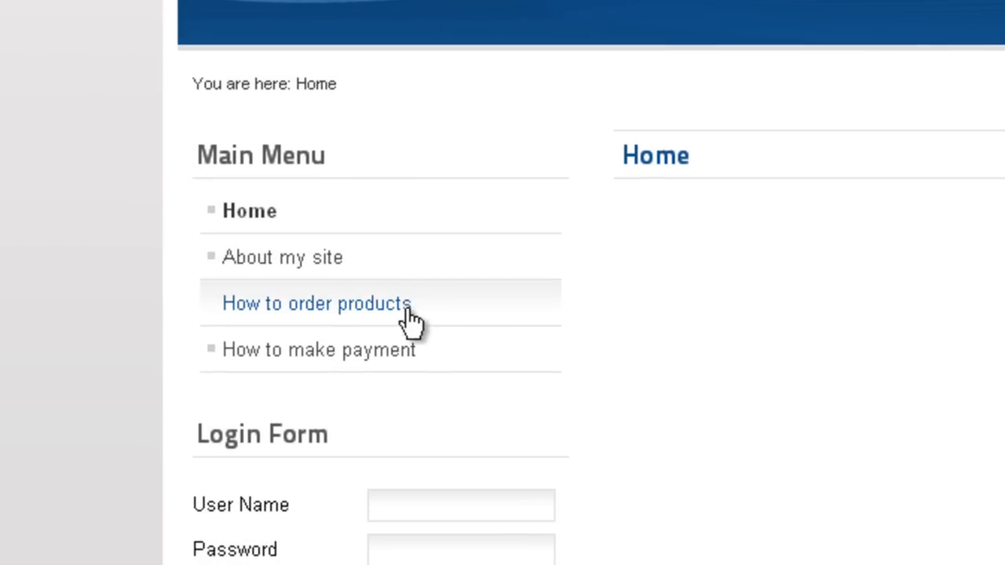
{"action": "mouse_move", "coordinate": [490, 330]}
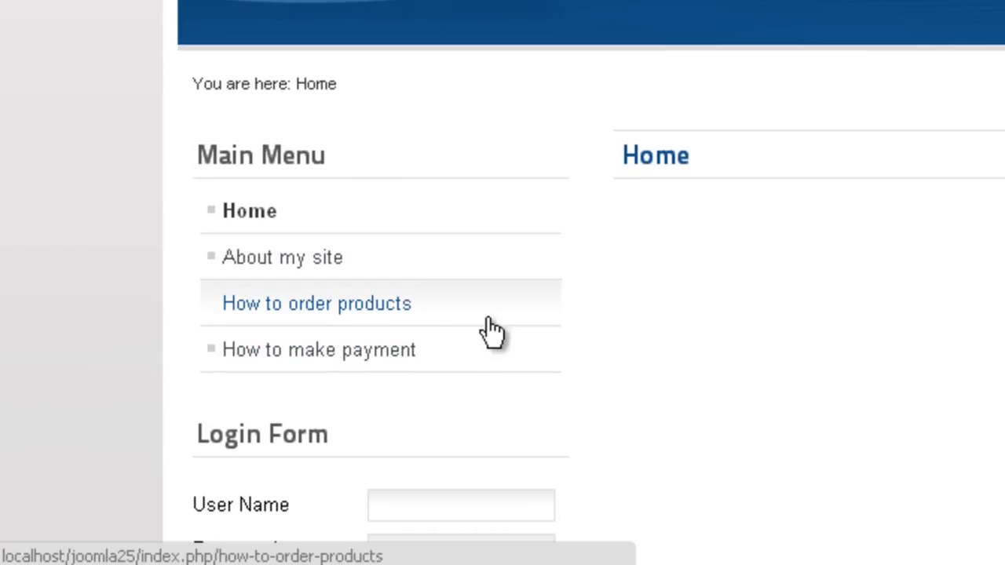
Step: Follow the Main Menu's About my site link on the front end and scroll through the article
{"action": "left_click", "coordinate": [283, 257]}
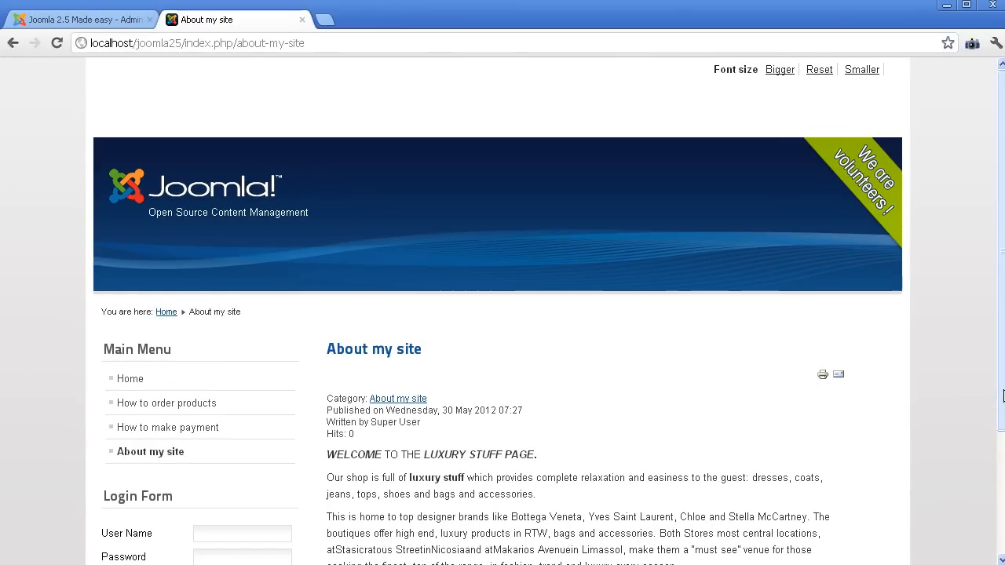
{"action": "scroll", "scroll_direction": "down", "scroll_amount": 3}
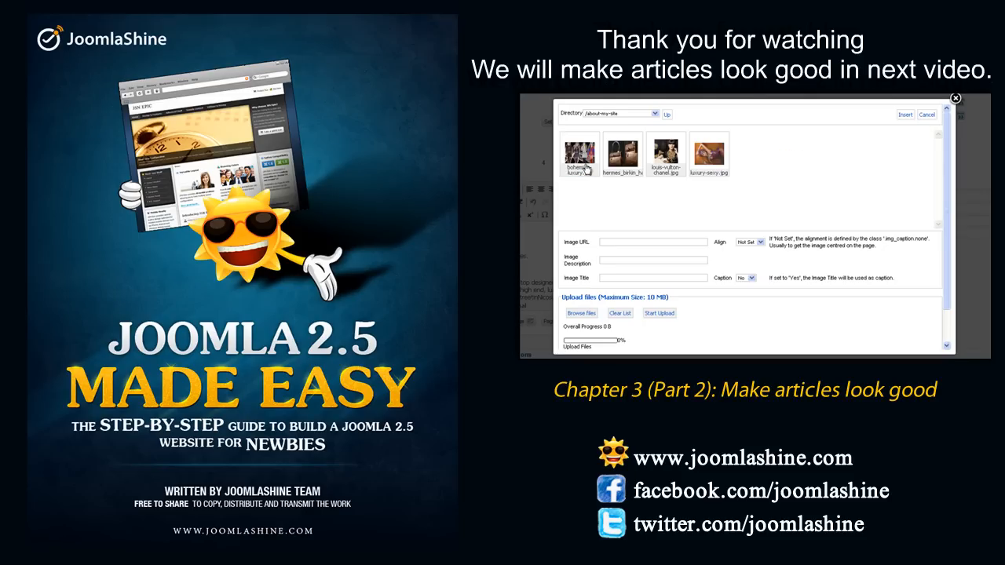
{"action": "left_click", "coordinate": [578, 149]}
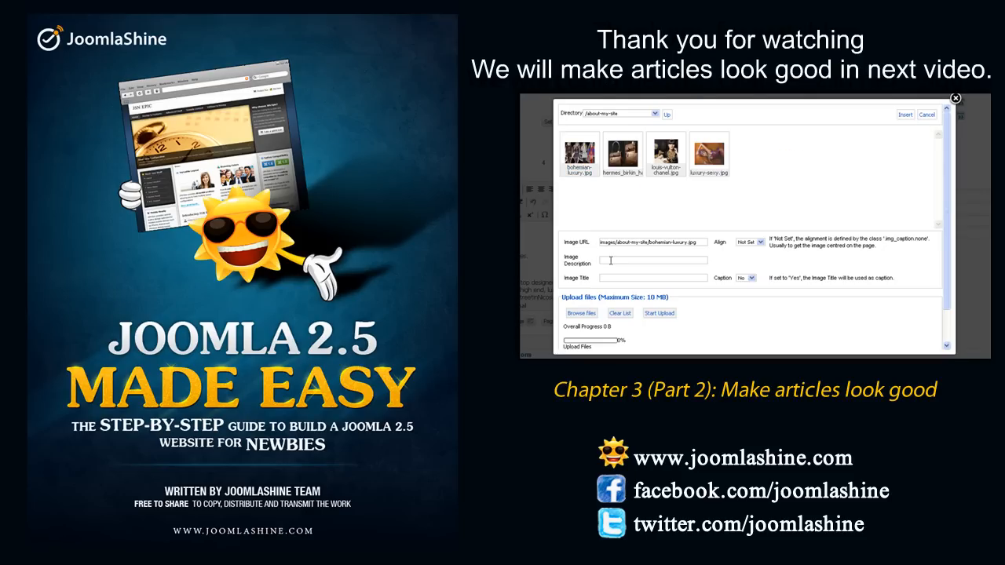
{"action": "type", "text": "Bohe"}
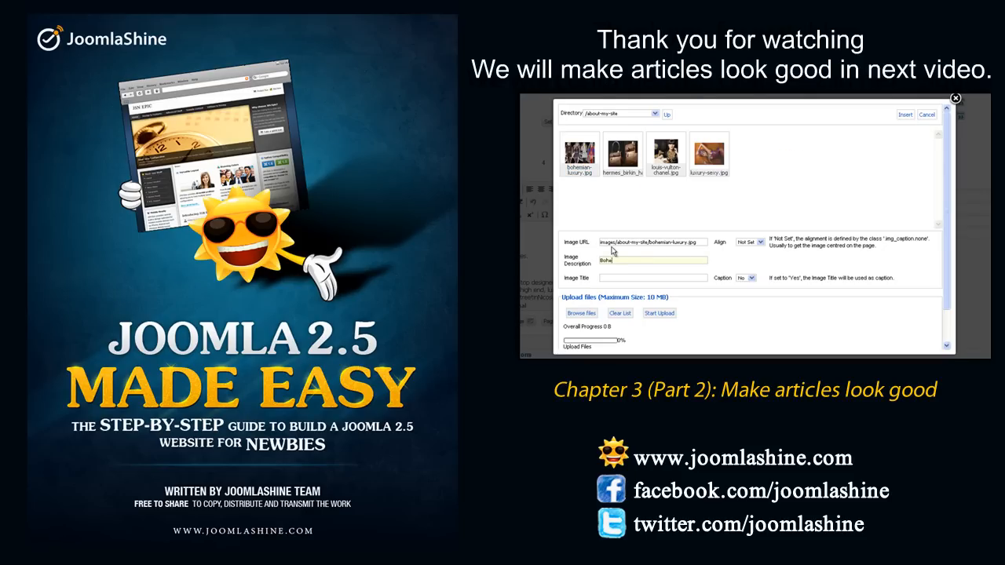